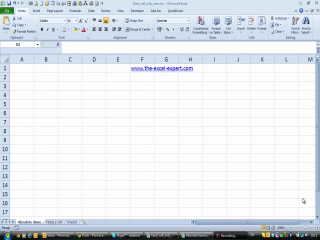
mouse_move(72, 92)
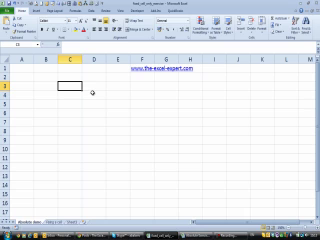
text(10%)
click(70, 92)
text(=)
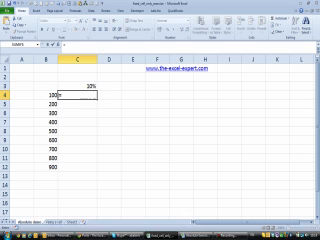
text(+84)
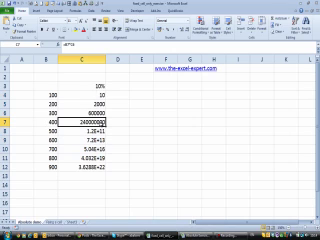
mouse_move(98, 120)
text(=)
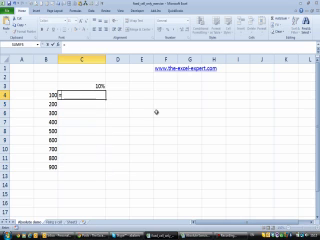
text(*B4)
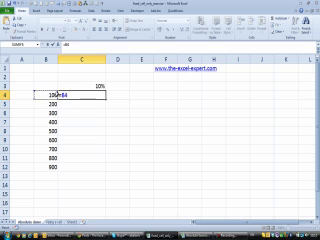